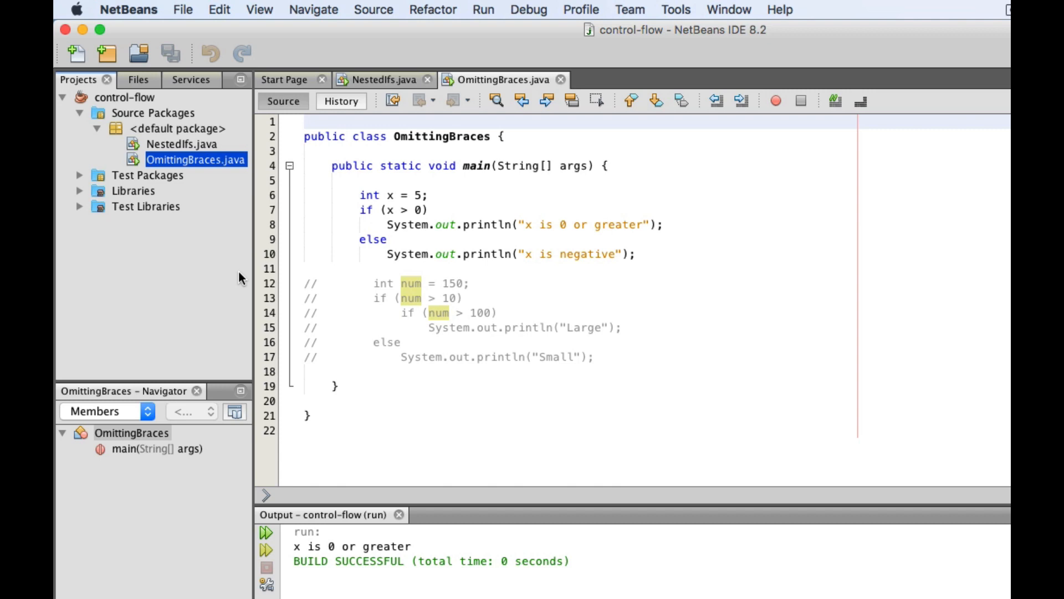
{"action": "mouse_move", "coordinate": [461, 561]}
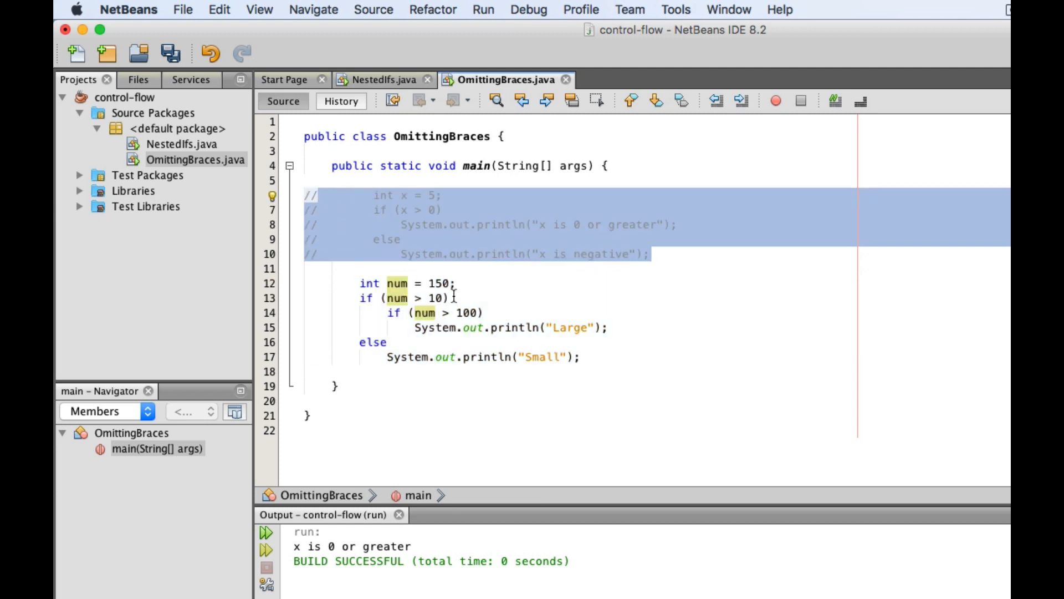
{"action": "left_click", "coordinate": [359, 297]}
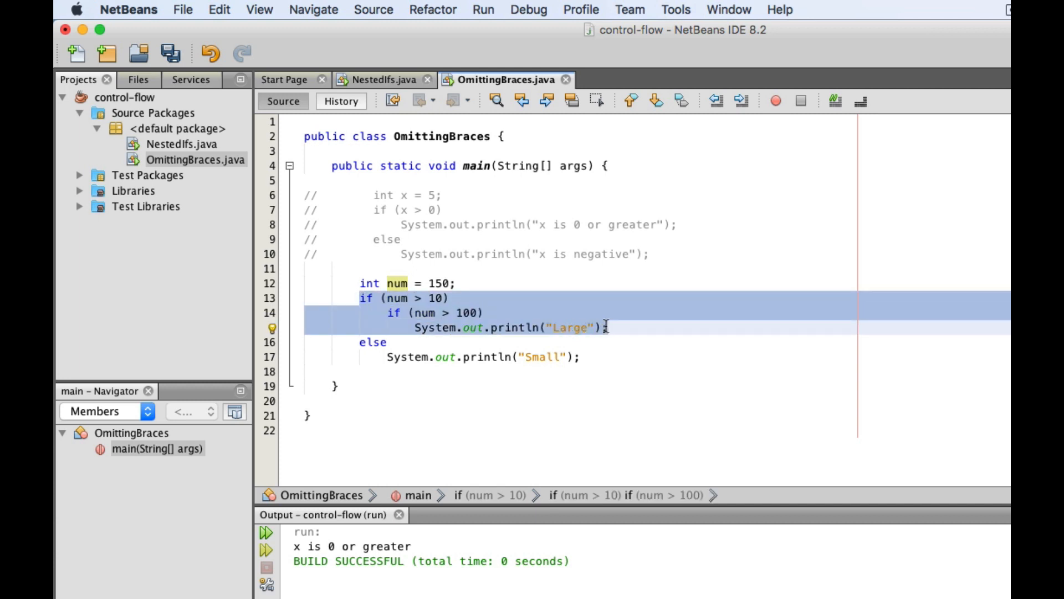
{"action": "left_click", "coordinate": [610, 327]}
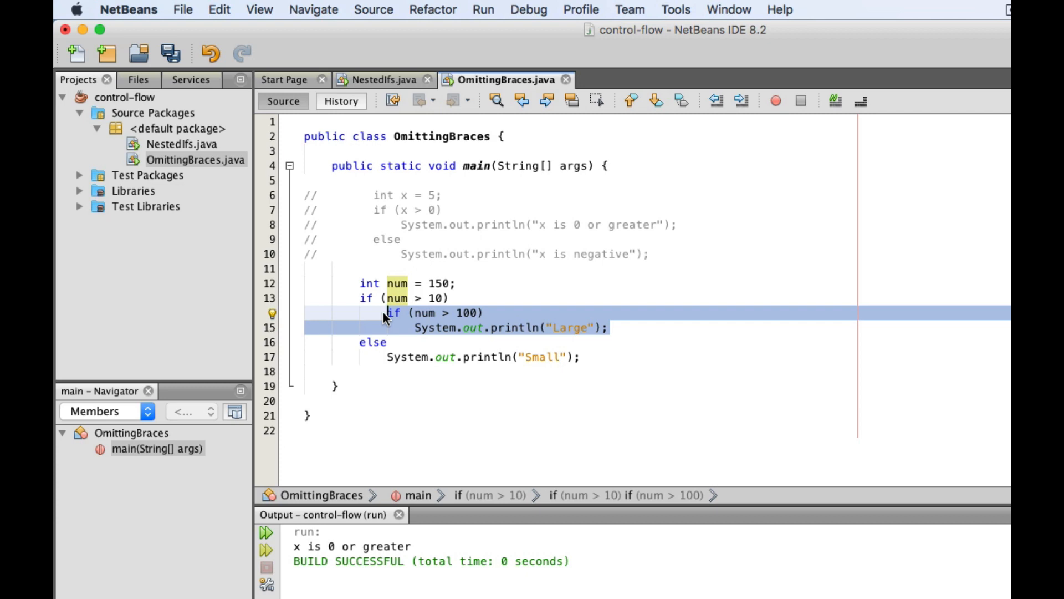
{"action": "mouse_move", "coordinate": [442, 327]}
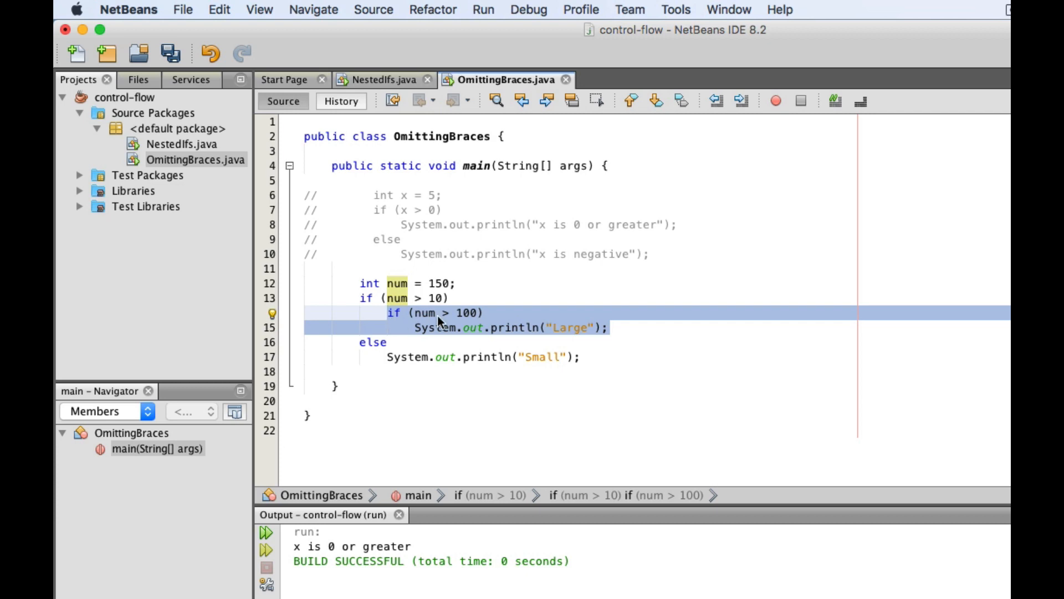
{"action": "left_click", "coordinate": [459, 298]}
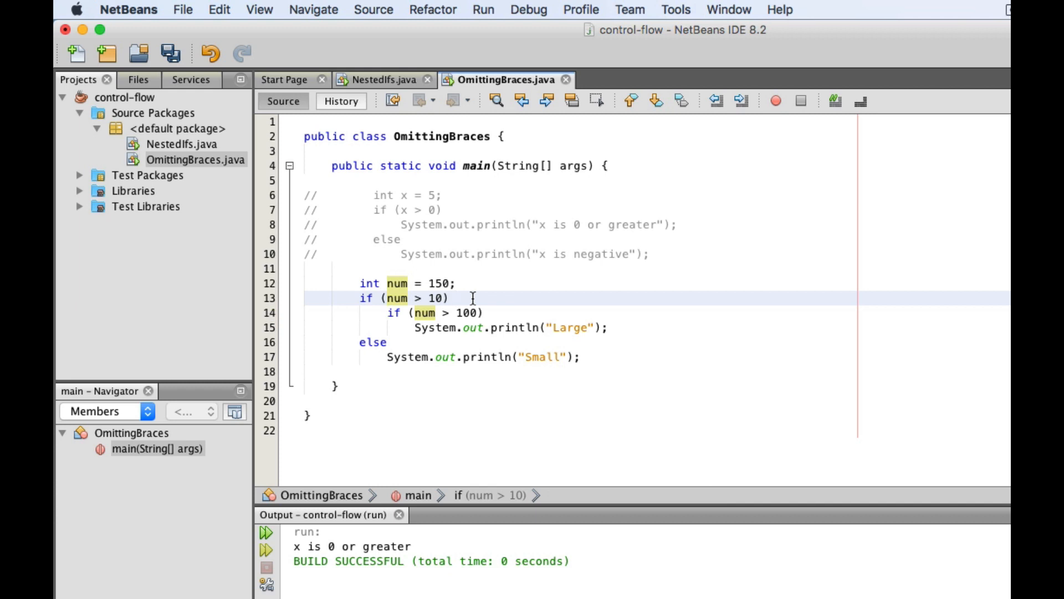
{"action": "left_click", "coordinate": [580, 327]}
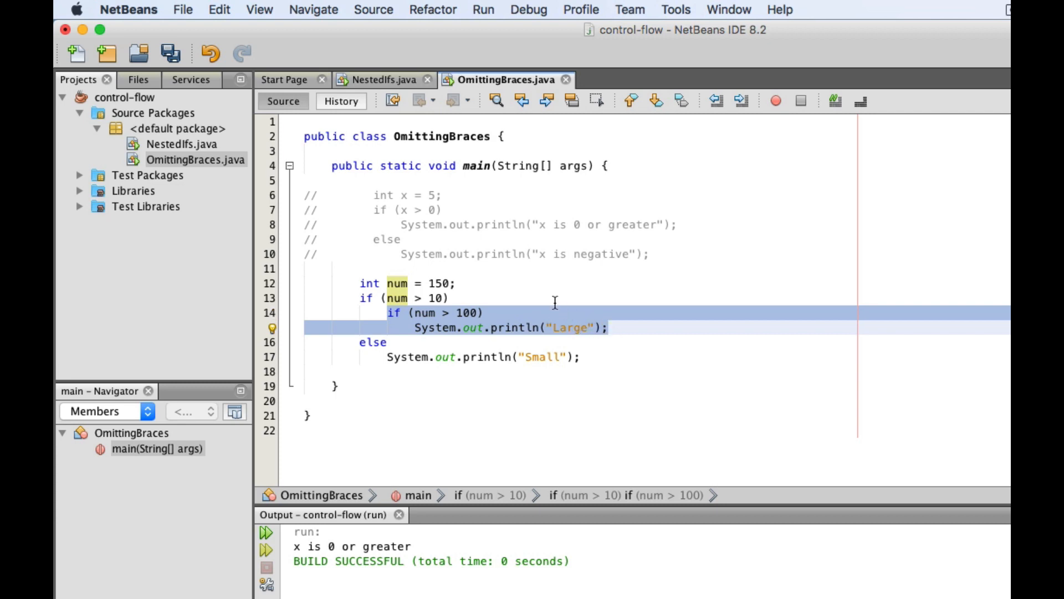
{"action": "left_click", "coordinate": [377, 297]}
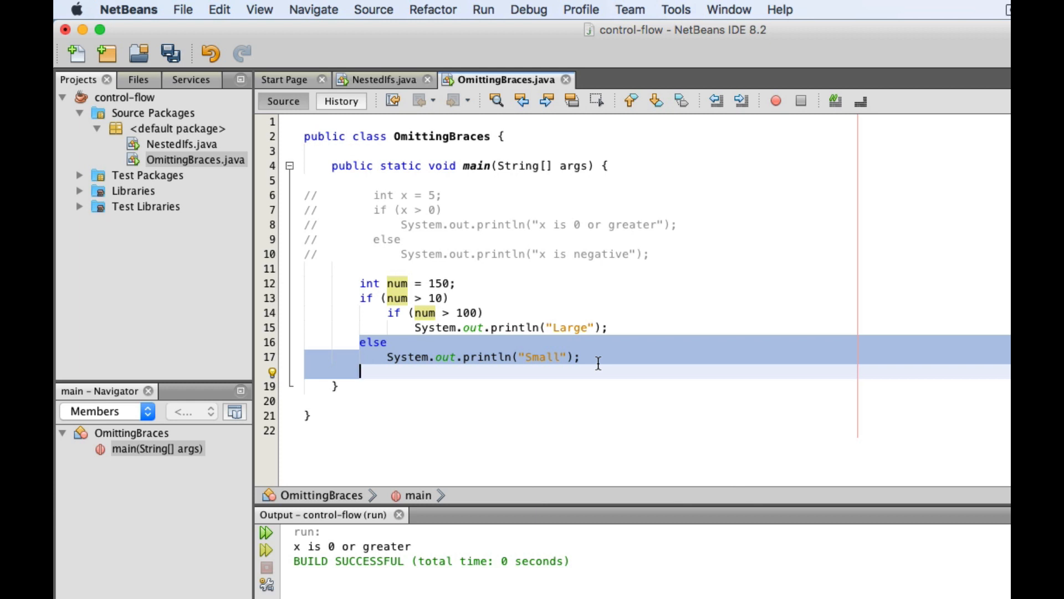
{"action": "mouse_move", "coordinate": [555, 339]}
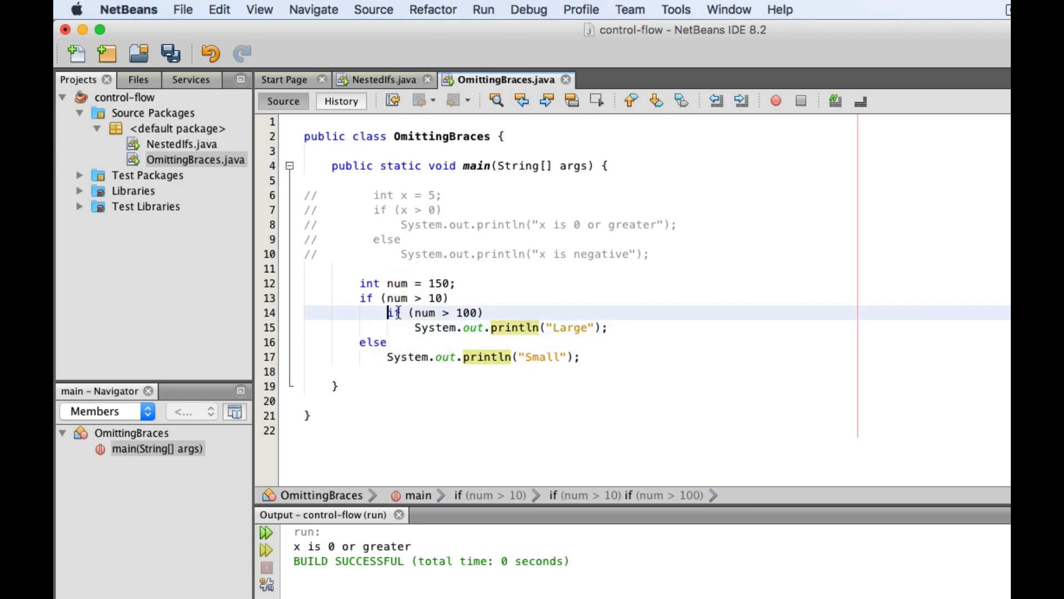
{"action": "left_click_drag", "start_coordinate": [388, 313], "coordinate": [609, 327]}
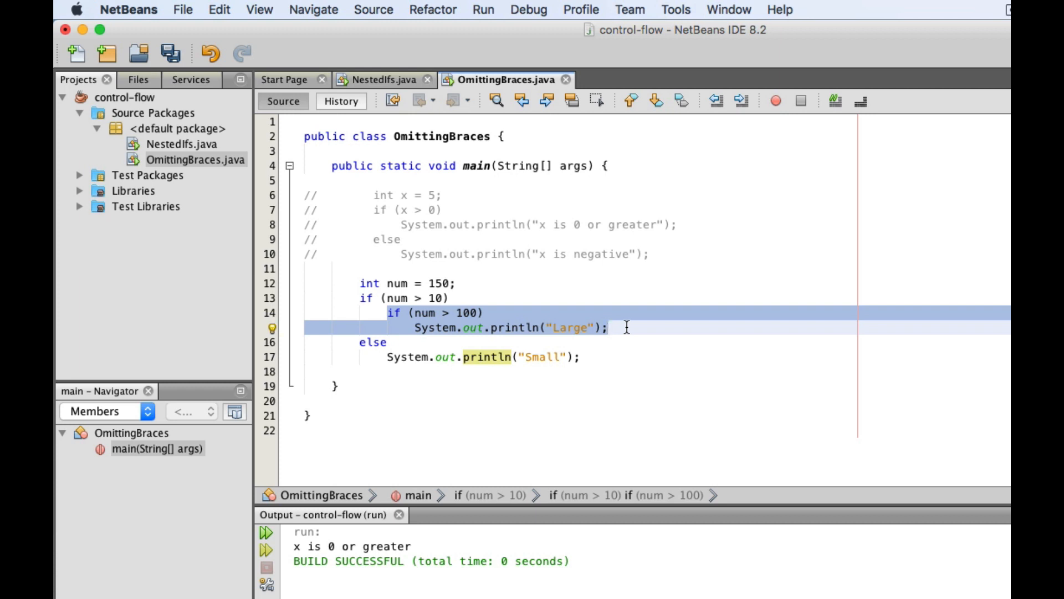
{"action": "mouse_move", "coordinate": [352, 313]}
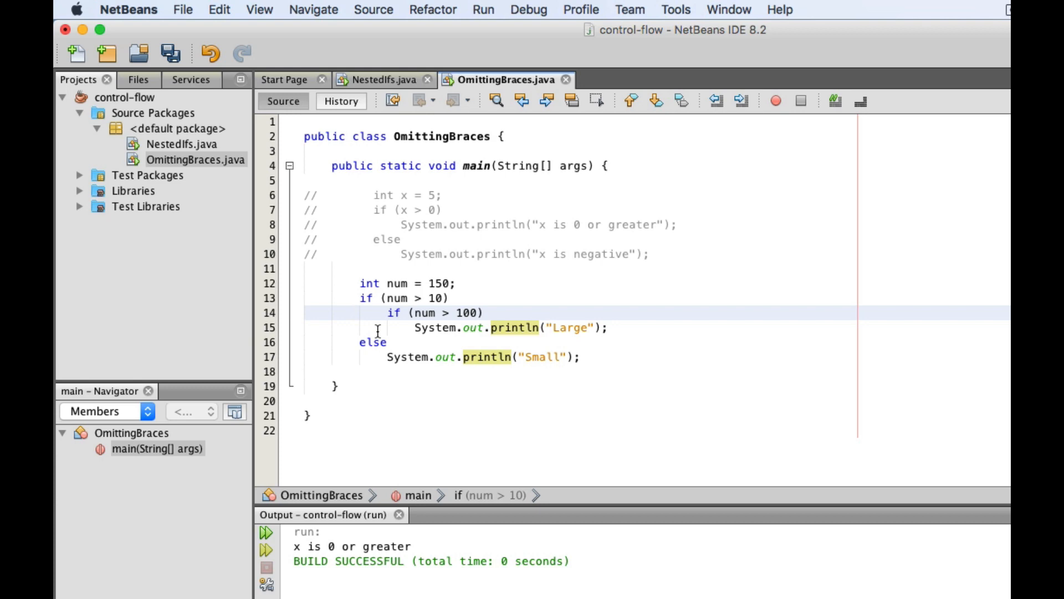
{"action": "mouse_move", "coordinate": [372, 342]}
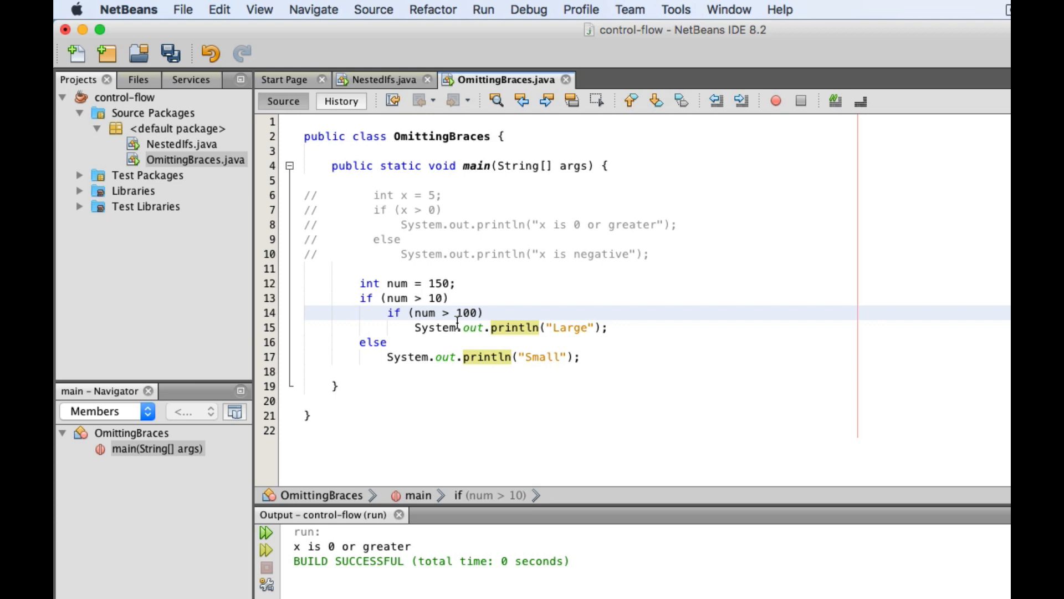
{"action": "left_click", "coordinate": [354, 312]}
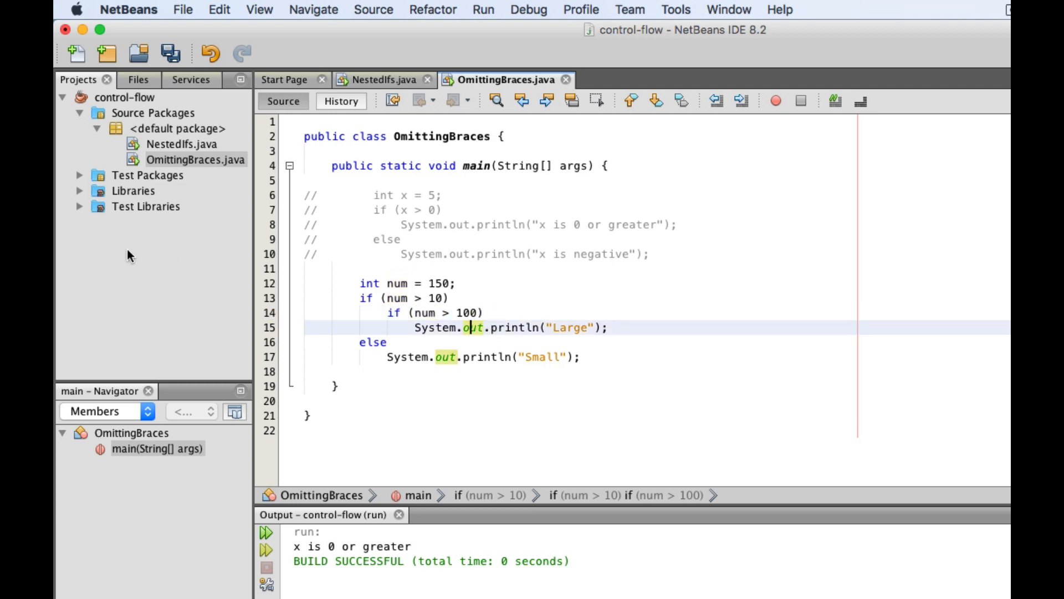
Step: Run OmittingBraces.java with num = 150 so the output shows Large
{"action": "right_click", "coordinate": [196, 159]}
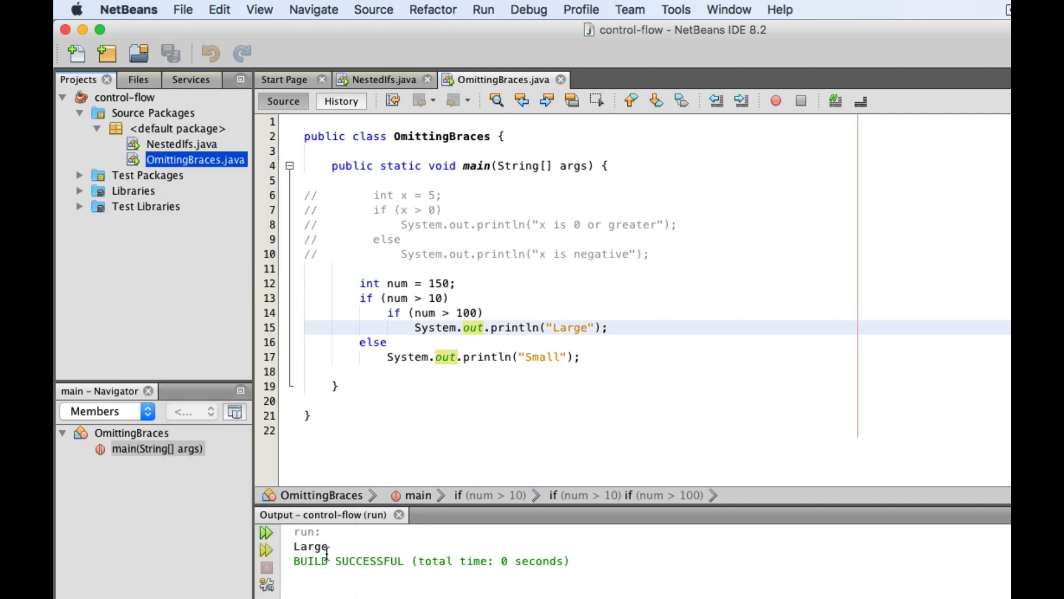
{"action": "mouse_move", "coordinate": [505, 528]}
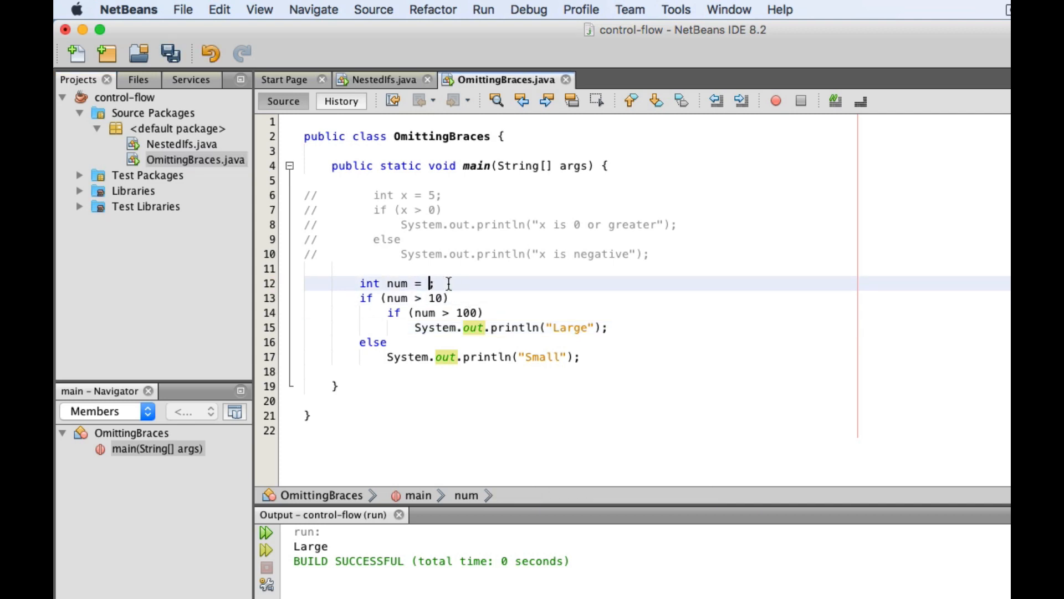
Step: Set num to 80 and rerun the file so it prints Small, then place the cursor to edit num
{"action": "type", "text": "80"}
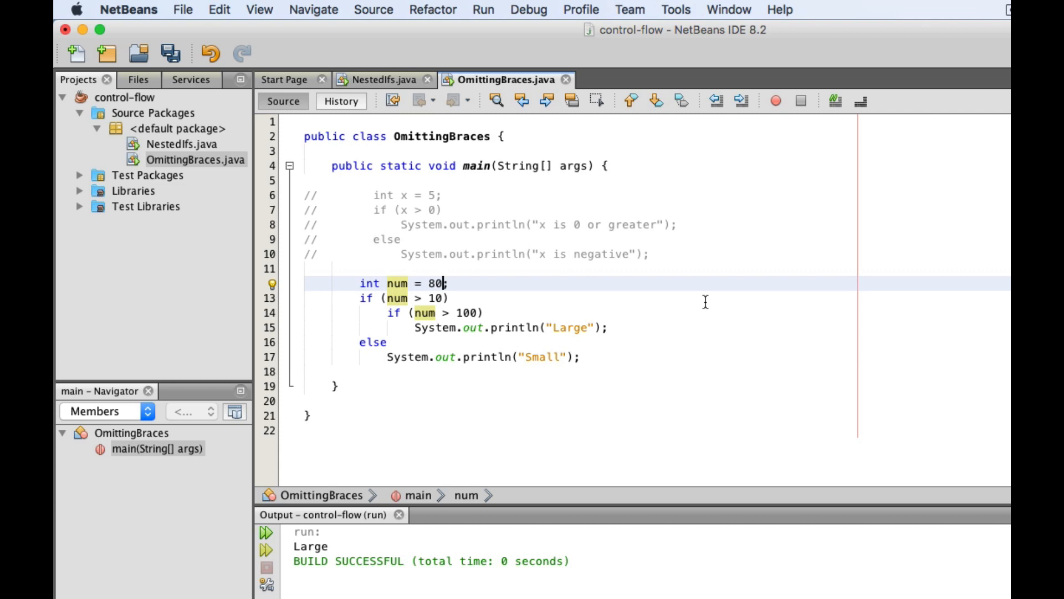
{"action": "mouse_move", "coordinate": [398, 297]}
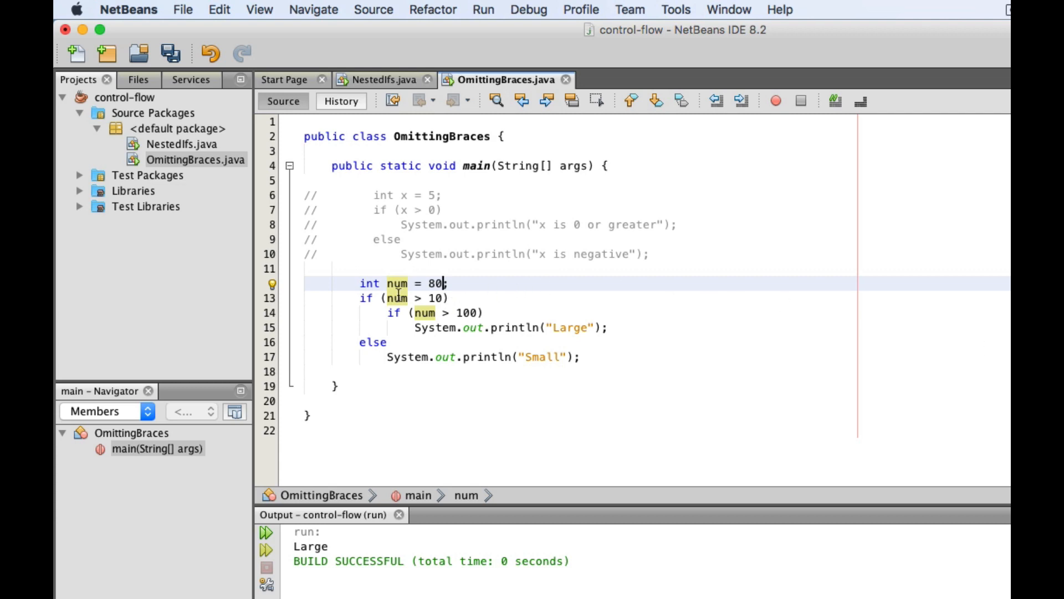
{"action": "left_click", "coordinate": [448, 297]}
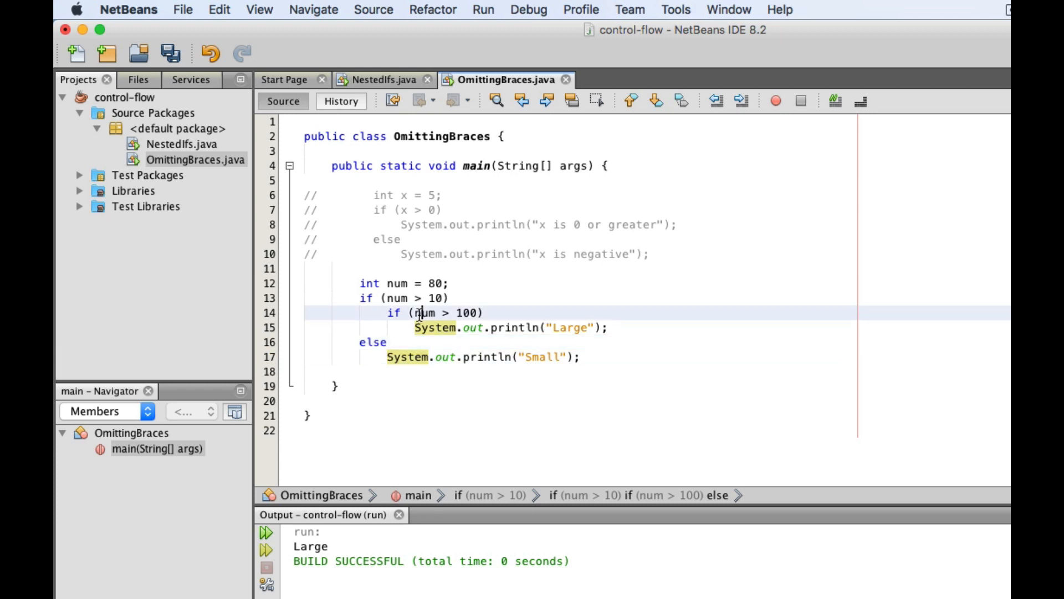
{"action": "left_click", "coordinate": [452, 332]}
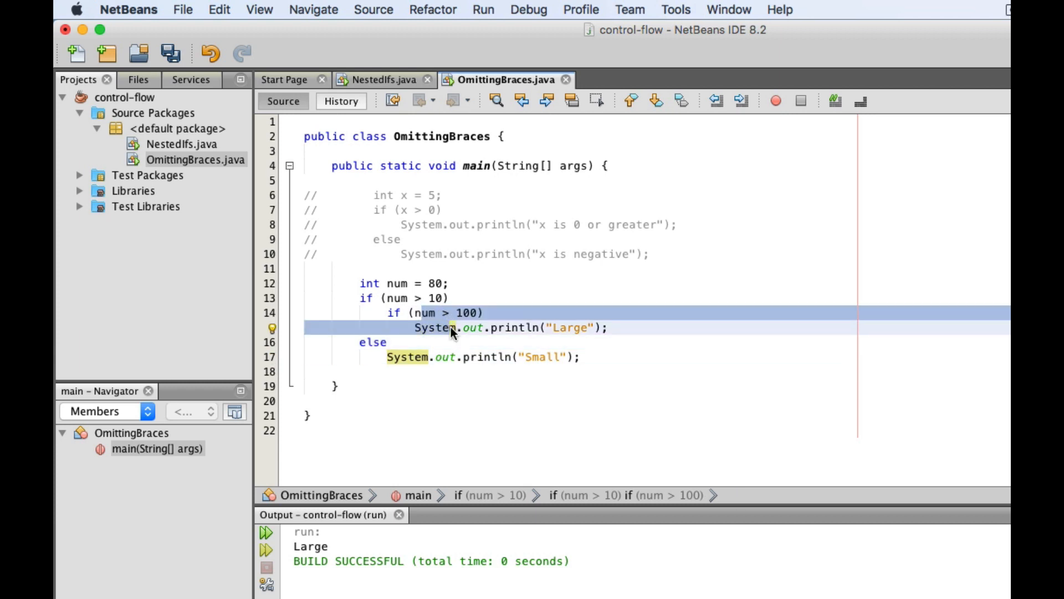
{"action": "left_click", "coordinate": [388, 341]}
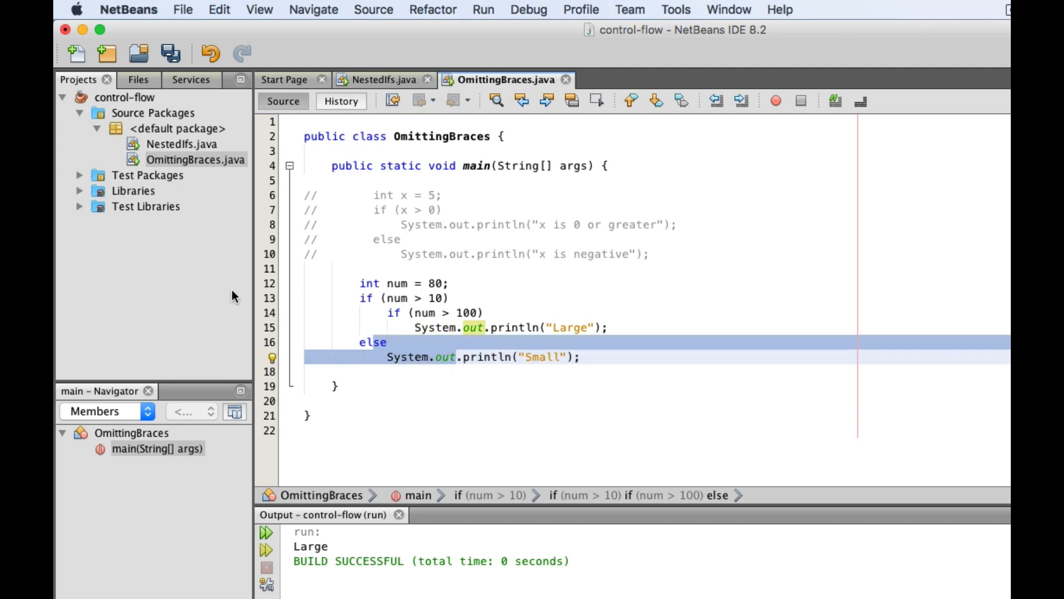
{"action": "right_click", "coordinate": [195, 159]}
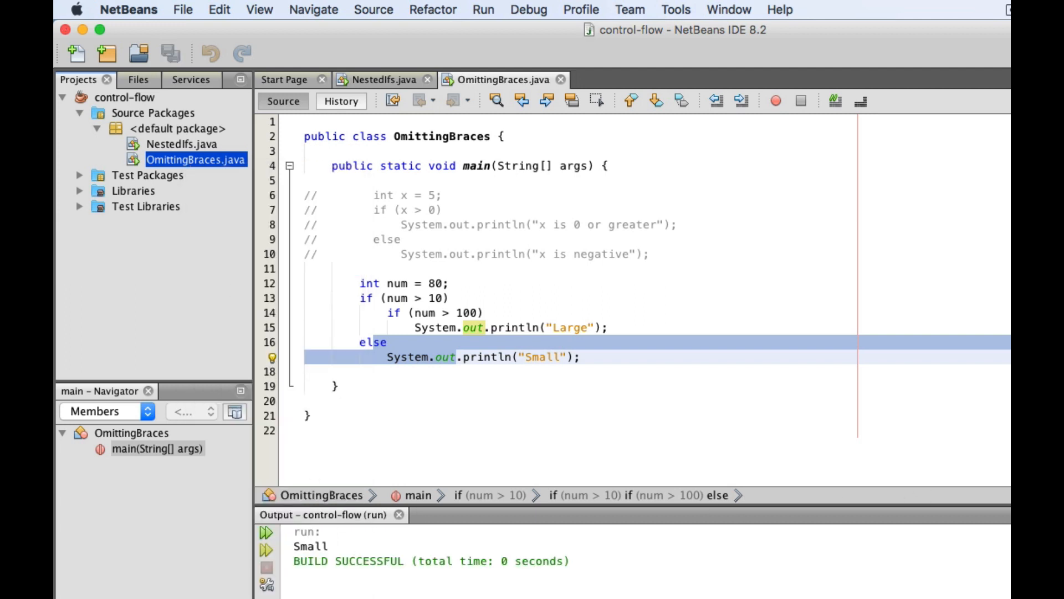
{"action": "left_click", "coordinate": [473, 312]}
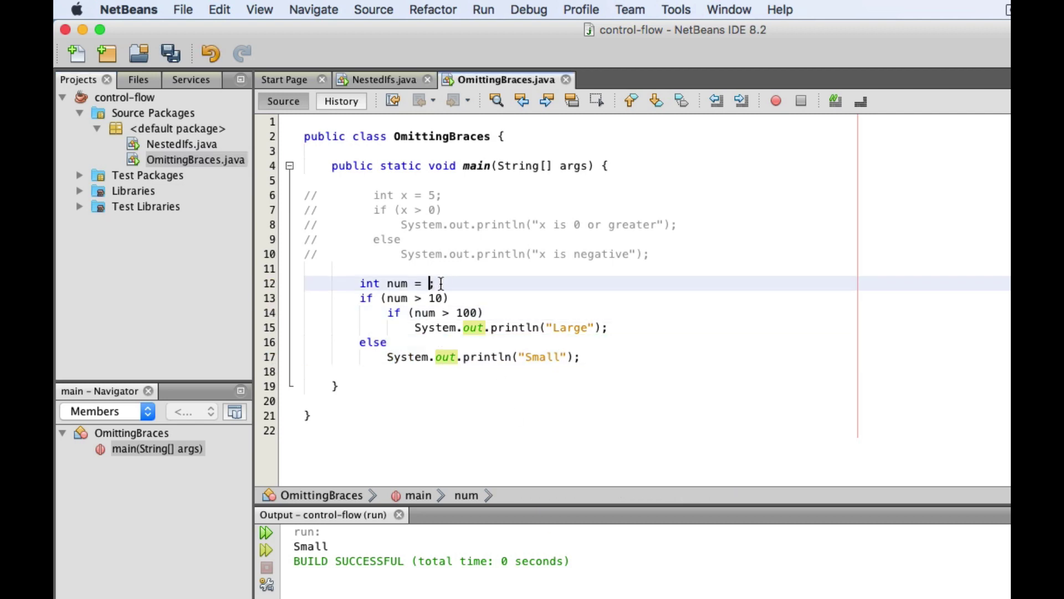
Step: Set num to 5 and rerun the file, which prints nothing before BUILD SUCCESSFUL
{"action": "type", "text": "5"}
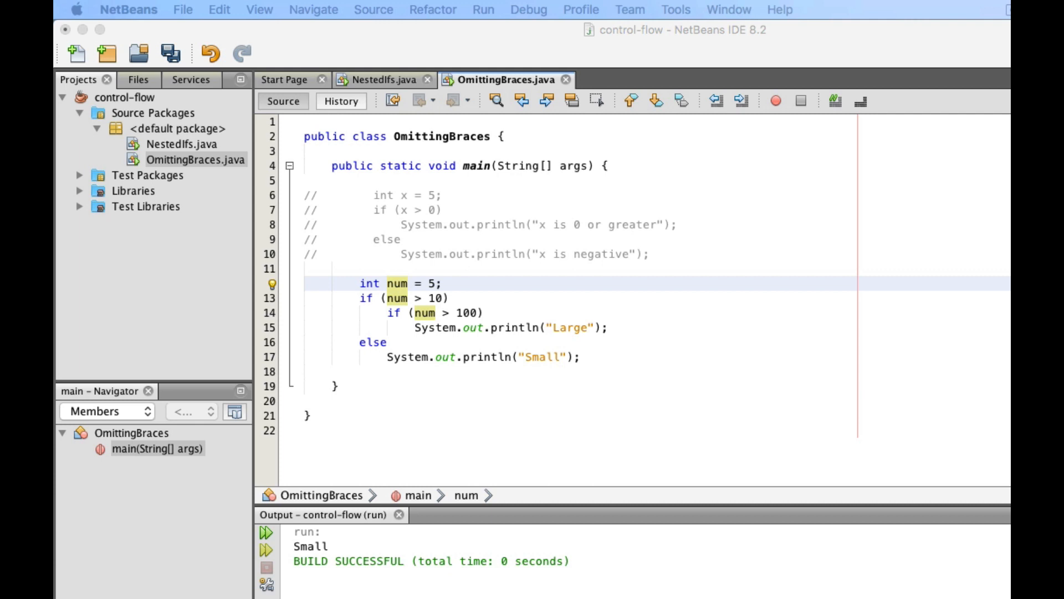
{"action": "mouse_move", "coordinate": [503, 377]}
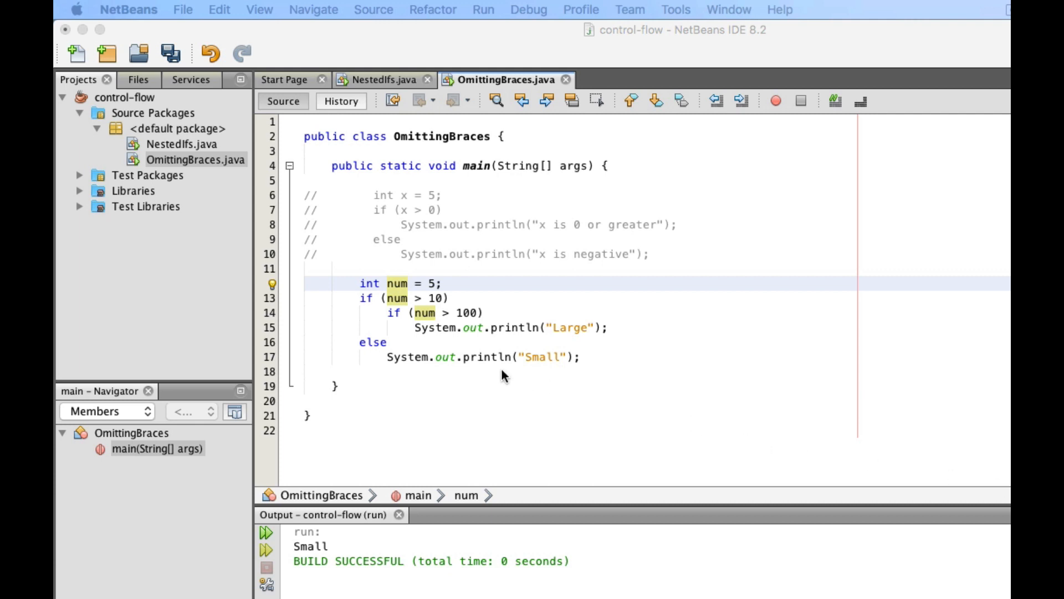
{"action": "mouse_move", "coordinate": [432, 303]}
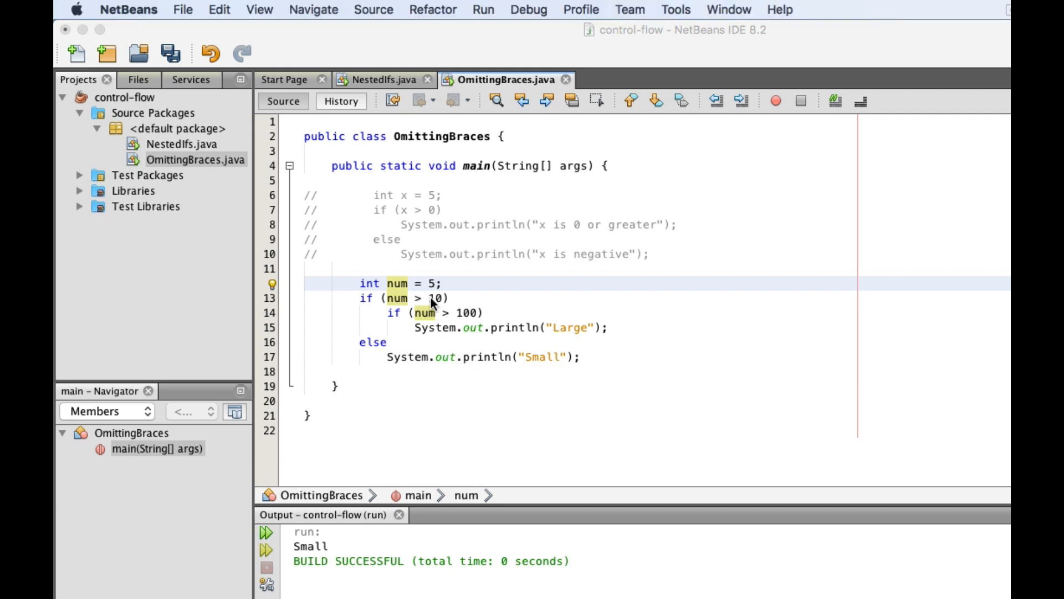
{"action": "left_click", "coordinate": [387, 298]}
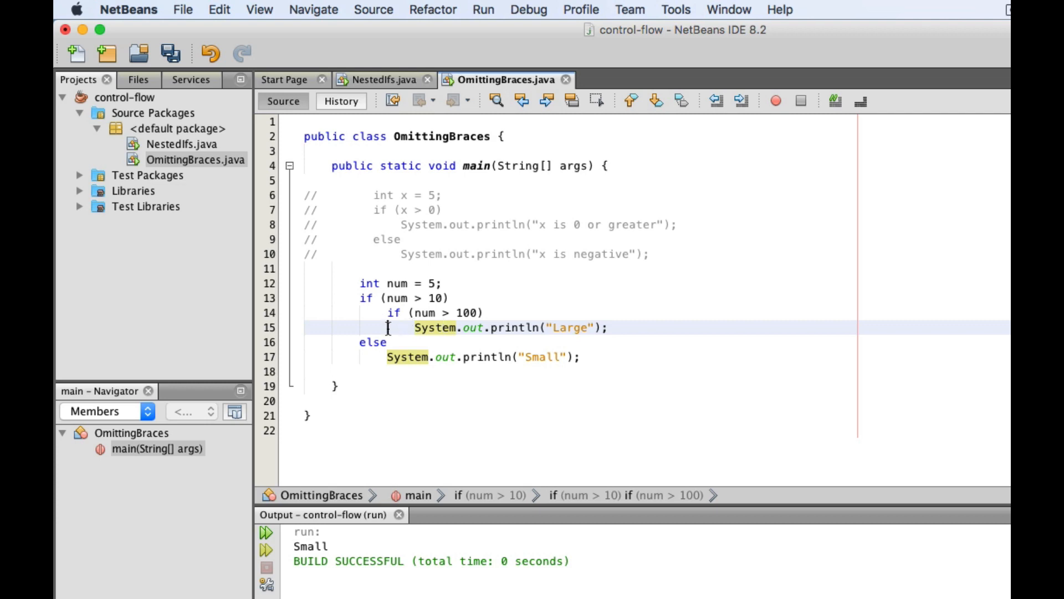
{"action": "left_click_drag", "start_coordinate": [390, 327], "coordinate": [579, 358]}
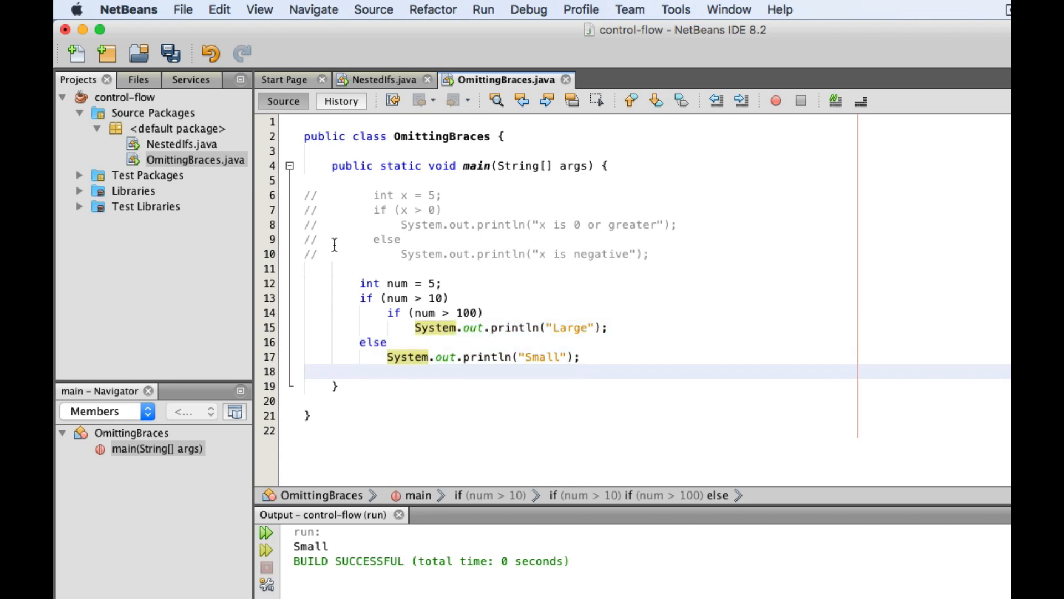
{"action": "right_click", "coordinate": [188, 159]}
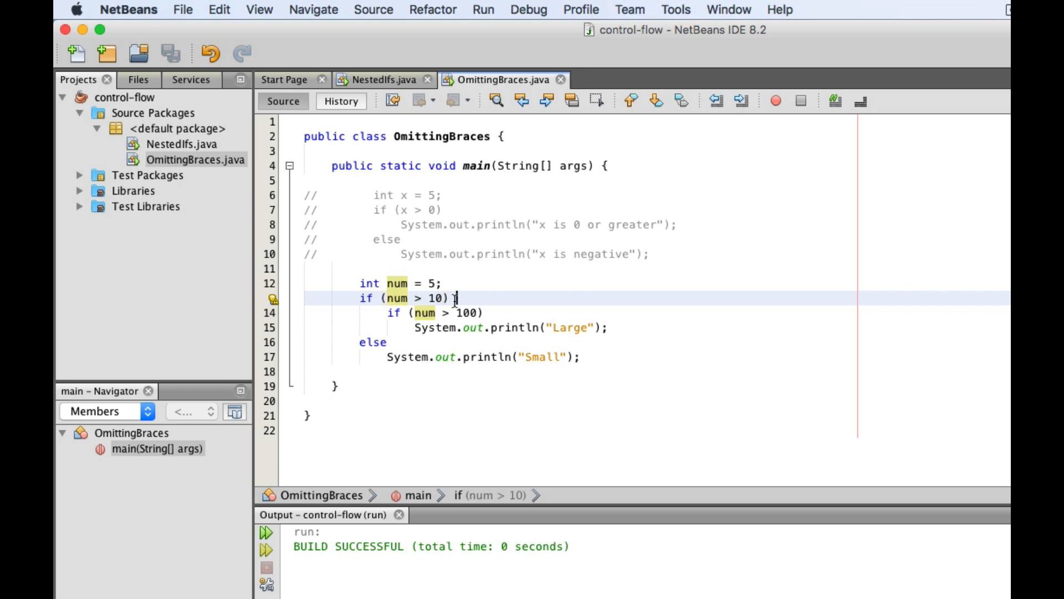
Step: Add { after if (num > 10) and } before else so the else pairs with the outer if
{"action": "type", "text": "{"}
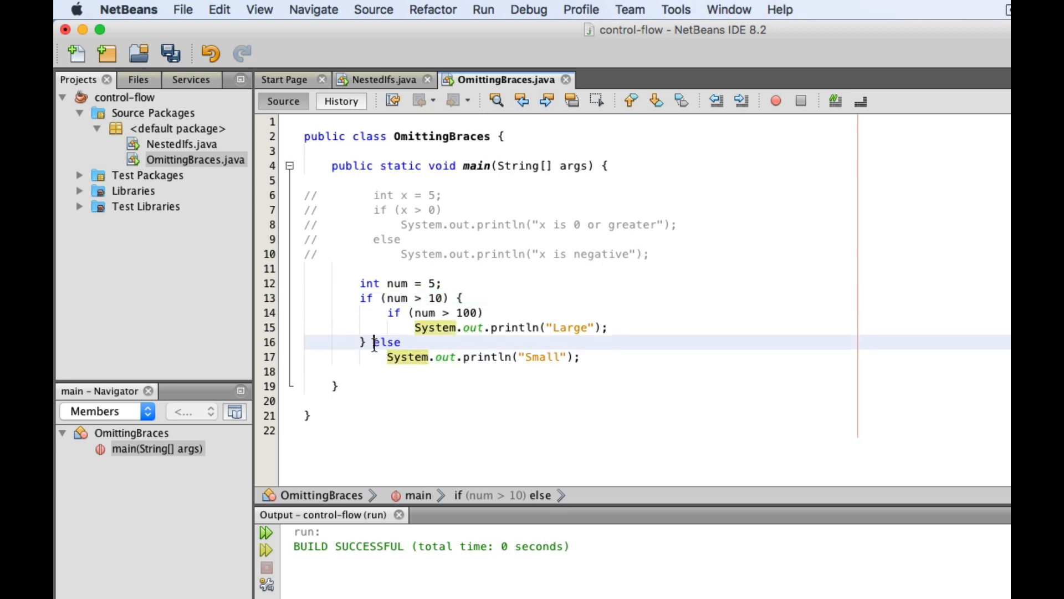
{"action": "left_click", "coordinate": [479, 357]}
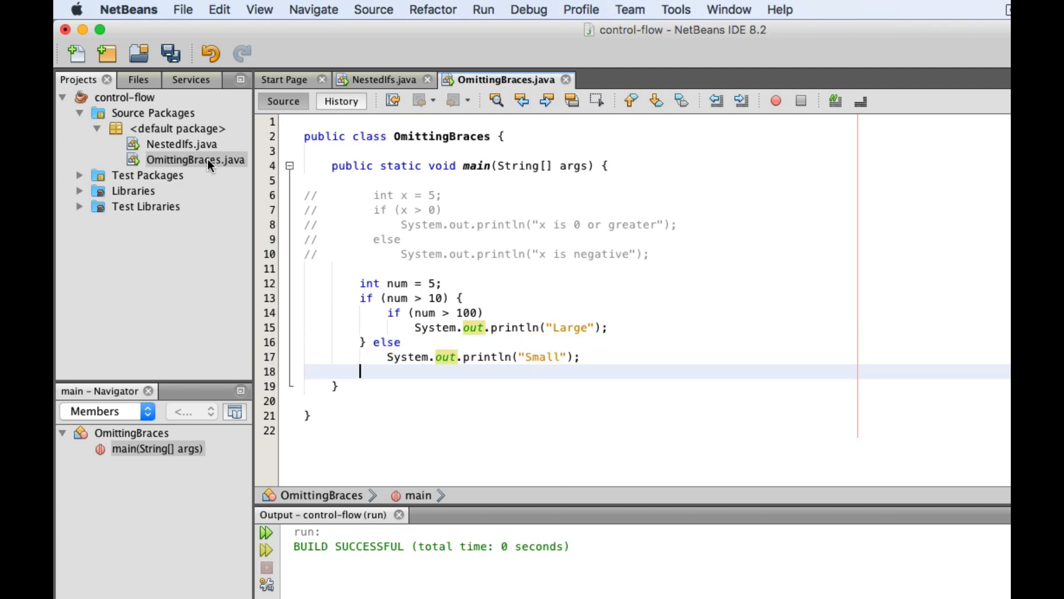
Step: Rerun the braced file so it prints Small for num = 5
{"action": "right_click", "coordinate": [195, 160]}
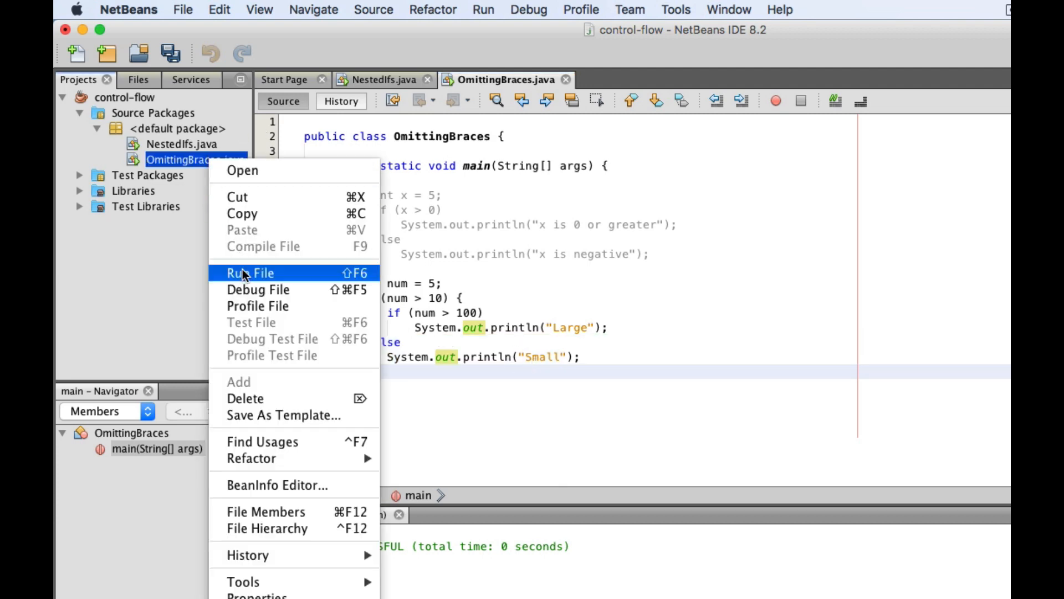
{"action": "left_click", "coordinate": [248, 272]}
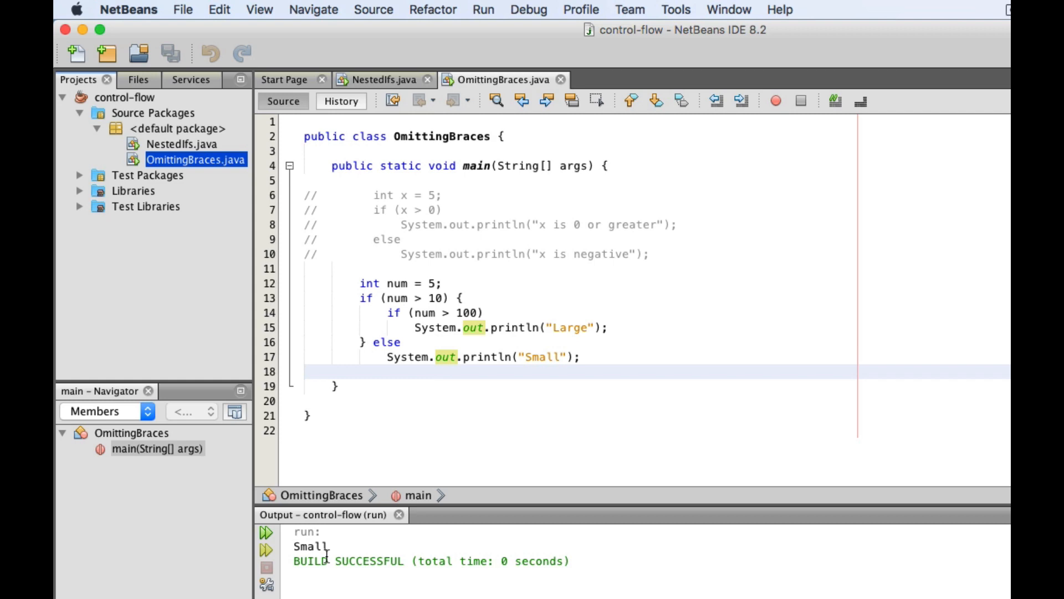
{"action": "mouse_move", "coordinate": [422, 327]}
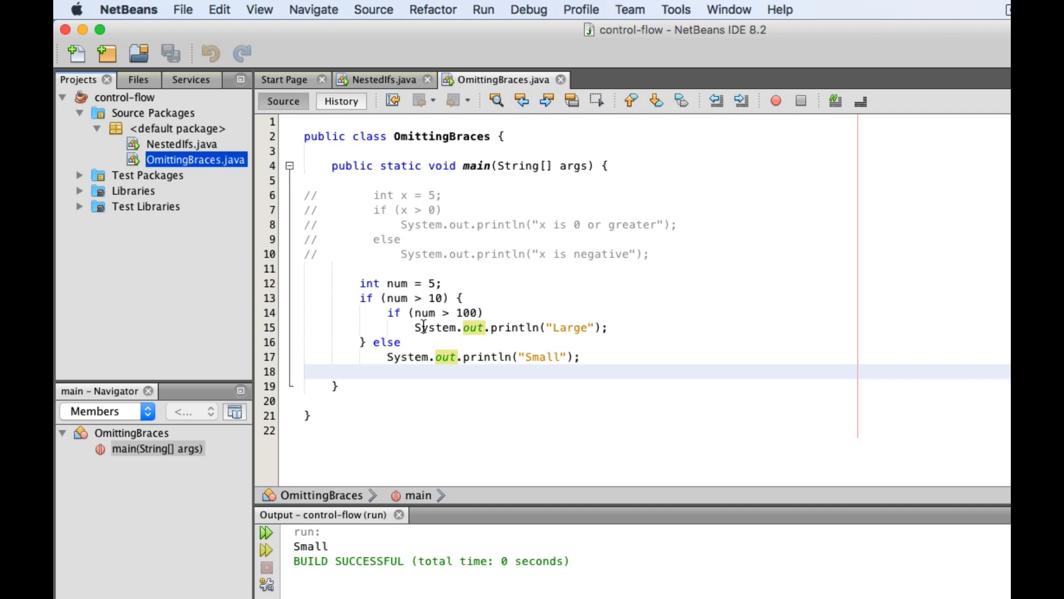
{"action": "mouse_move", "coordinate": [547, 317]}
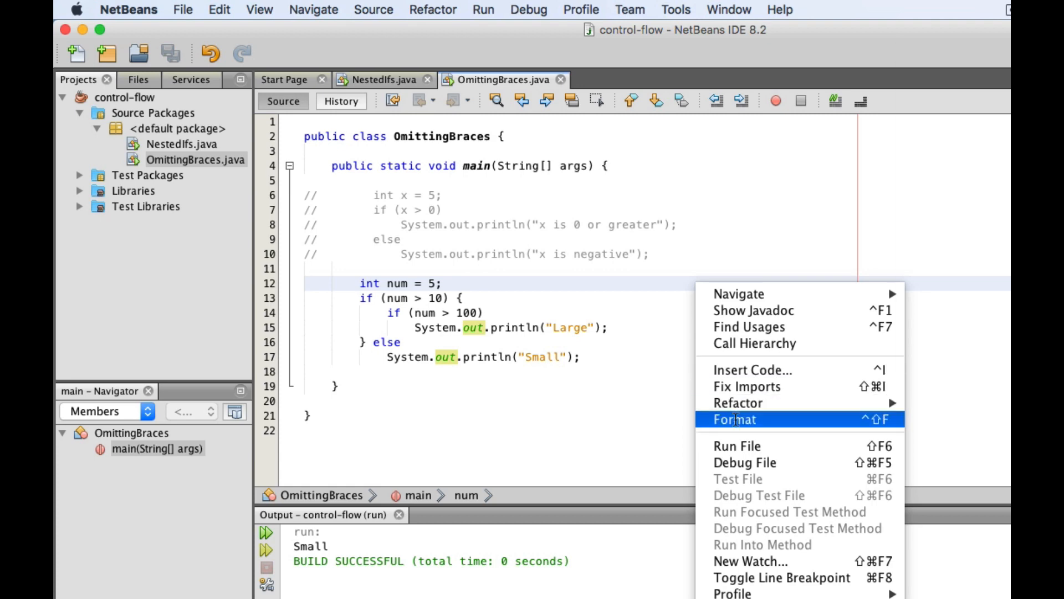
Step: Format the code (Ctrl+Shift+F) so the nested if and else get braces and consistent indentation
{"action": "left_click", "coordinate": [734, 419]}
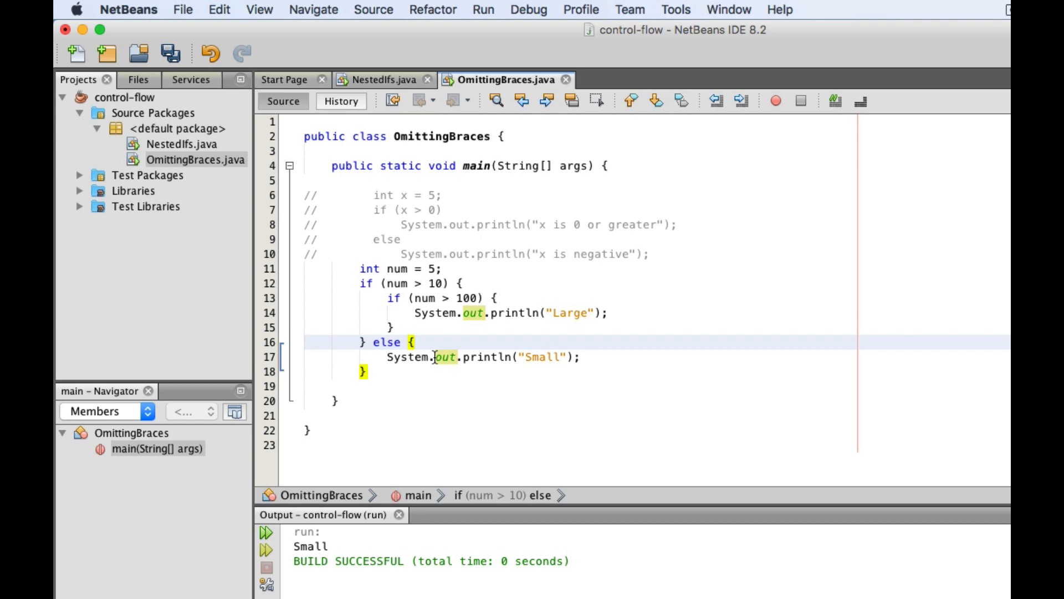
{"action": "left_click", "coordinate": [414, 341]}
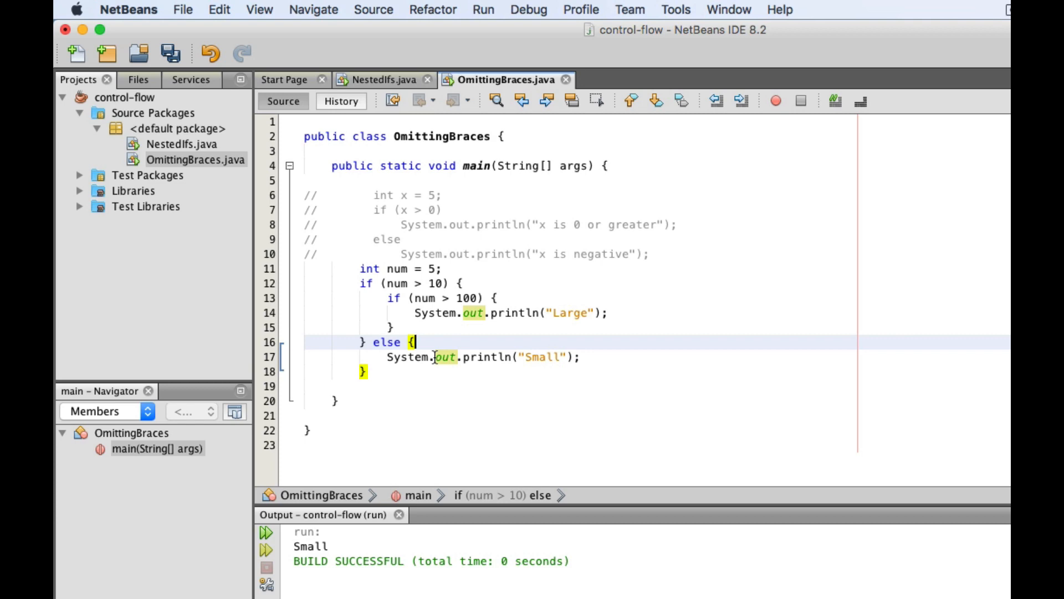